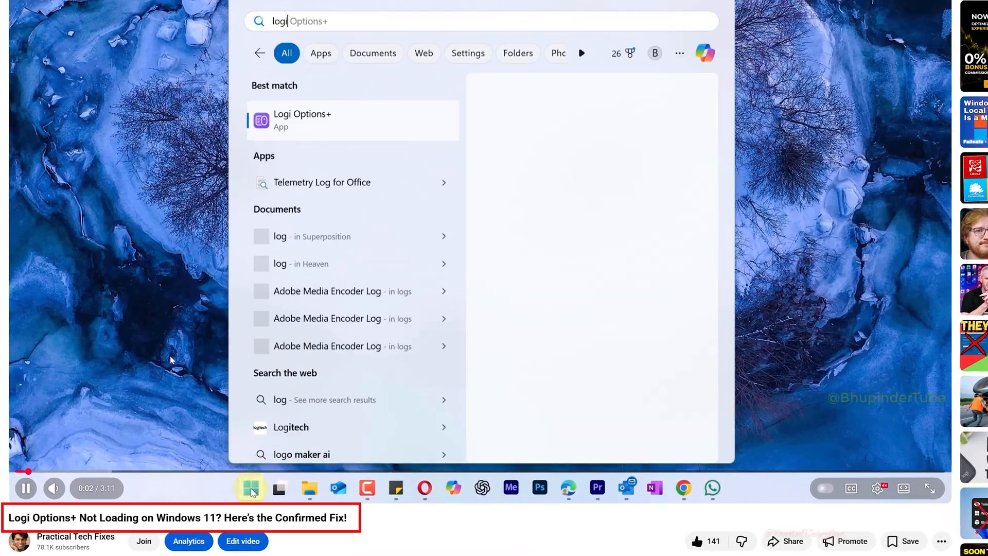
# - Play the Logi Options+ fix video on YouTube and scroll through its description
pyautogui.click(302, 120)
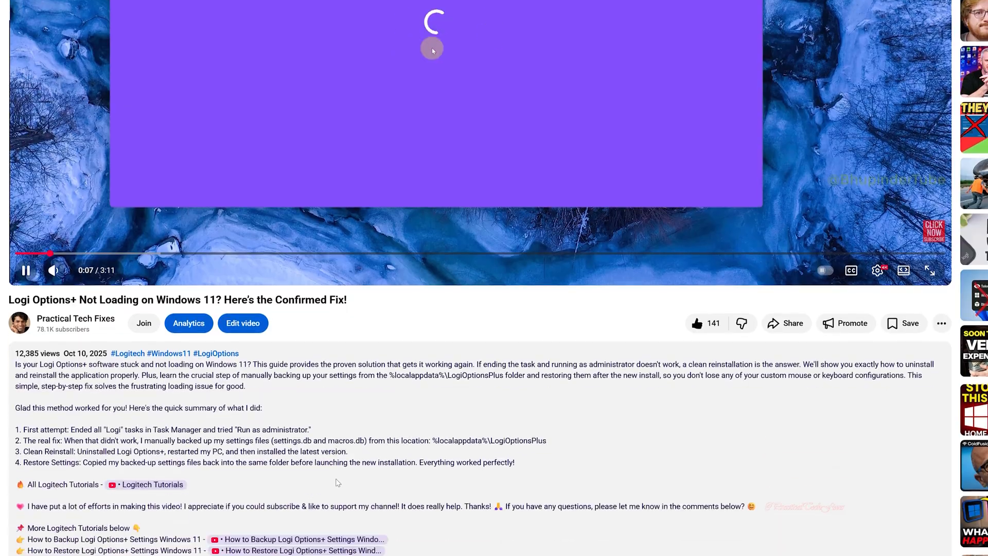
pyautogui.scroll(-3)
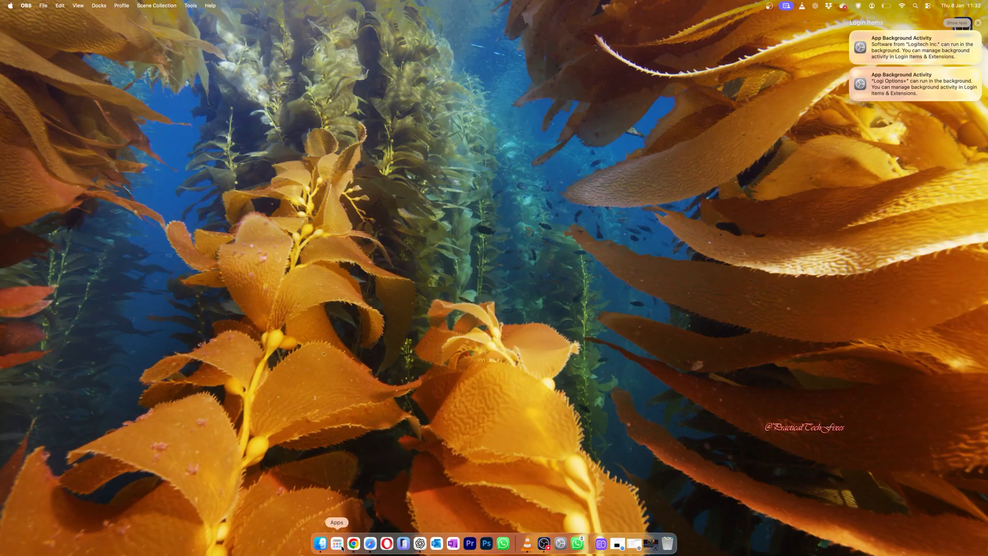
# - In Safari, navigate logitech.com Software to All Software & Downloads for Logi Options+
pyautogui.click(336, 542)
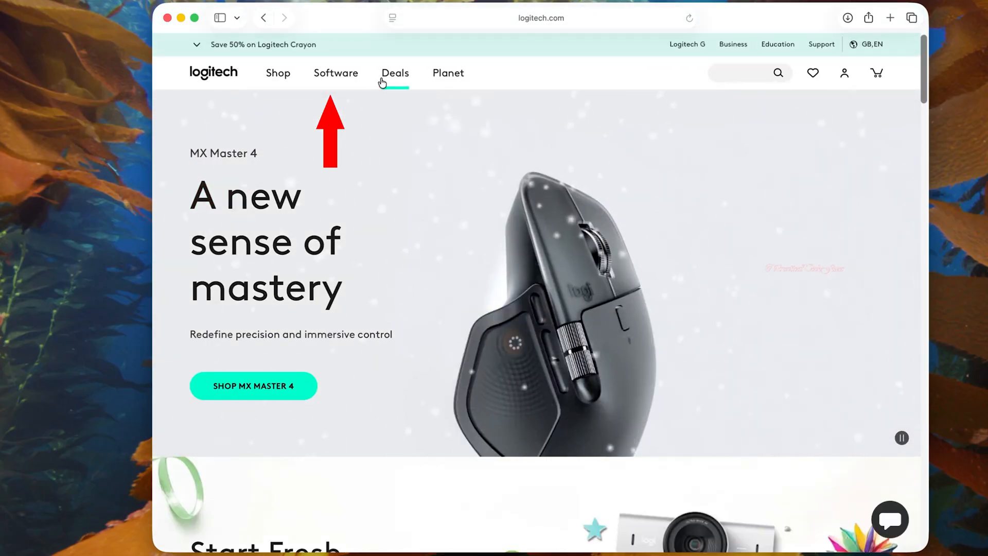
pyautogui.moveTo(335, 74)
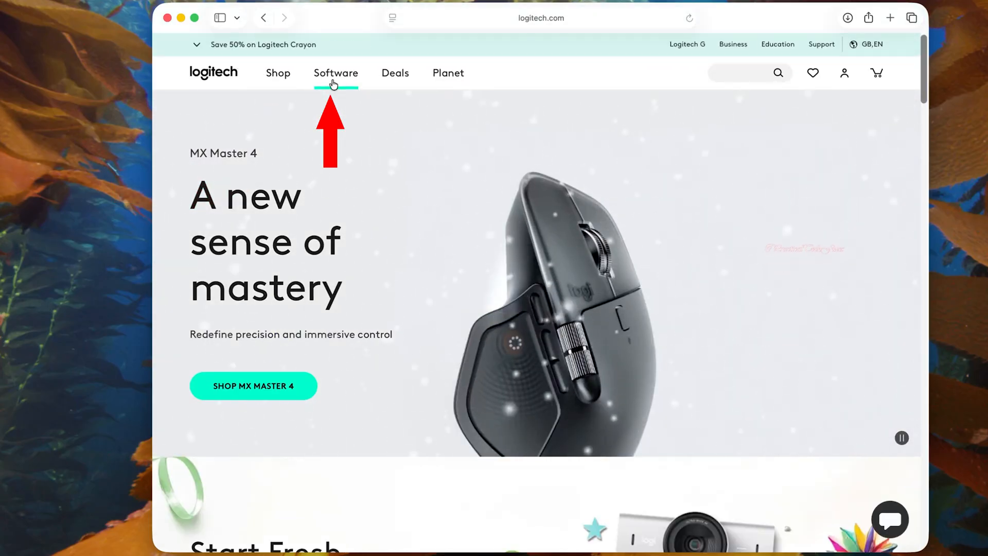
pyautogui.click(335, 73)
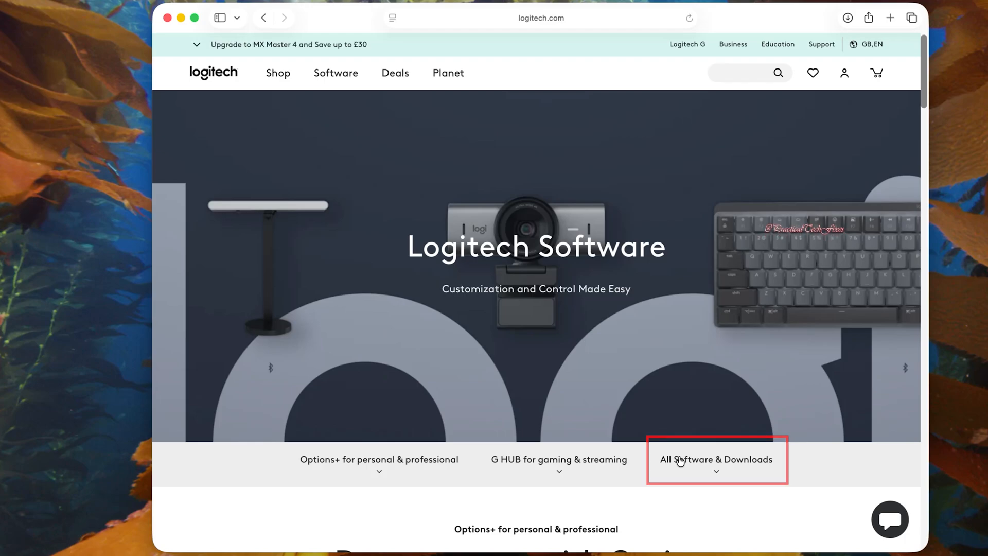
pyautogui.click(716, 459)
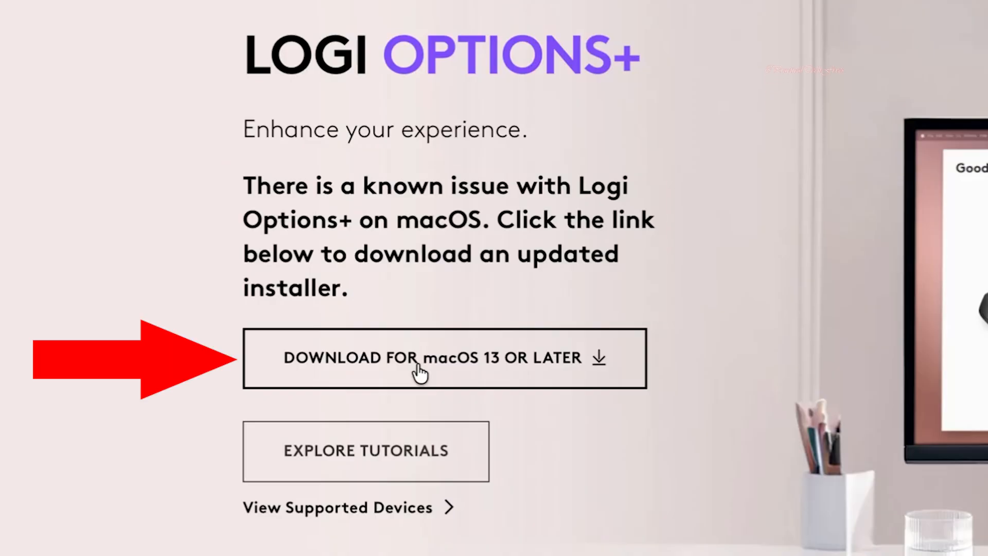
# - Choose the macOS 13-or-later download and scroll the certificate issue article to its fix steps
pyautogui.click(421, 358)
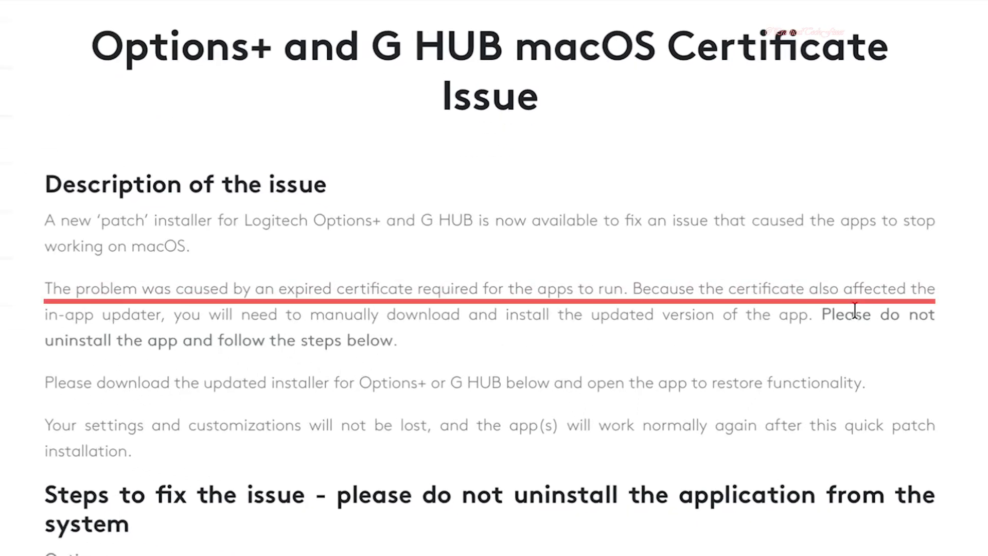
pyautogui.scroll(-3)
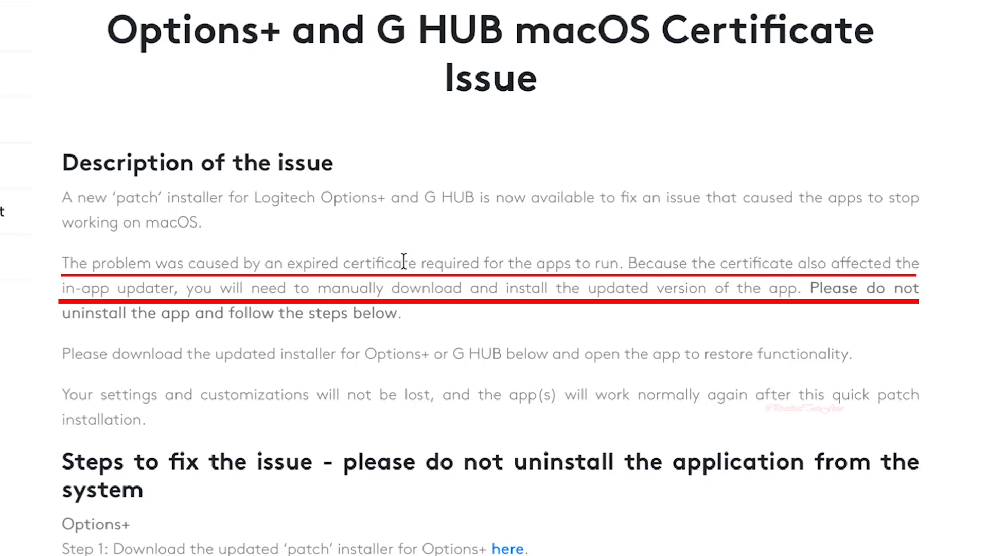
pyautogui.scroll(-3)
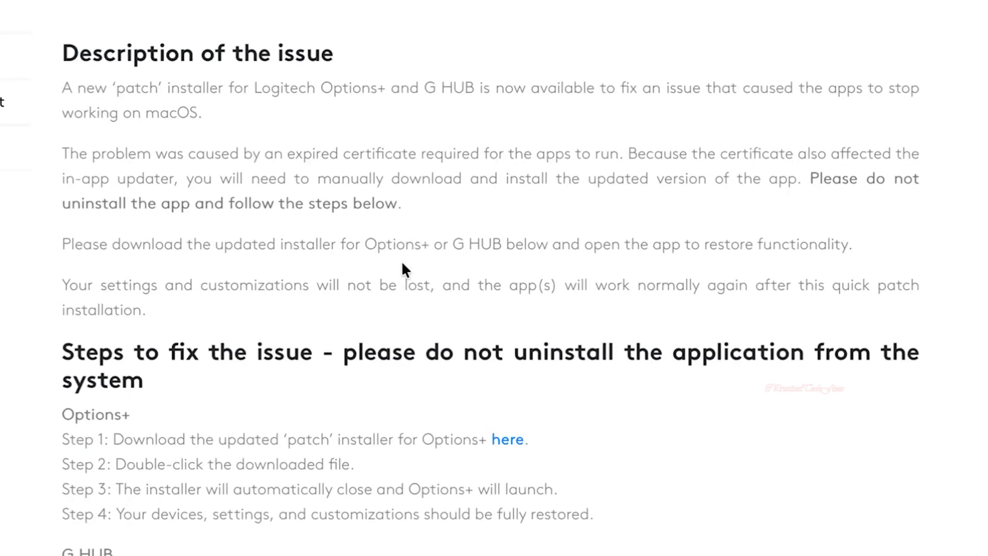
pyautogui.scroll(-3)
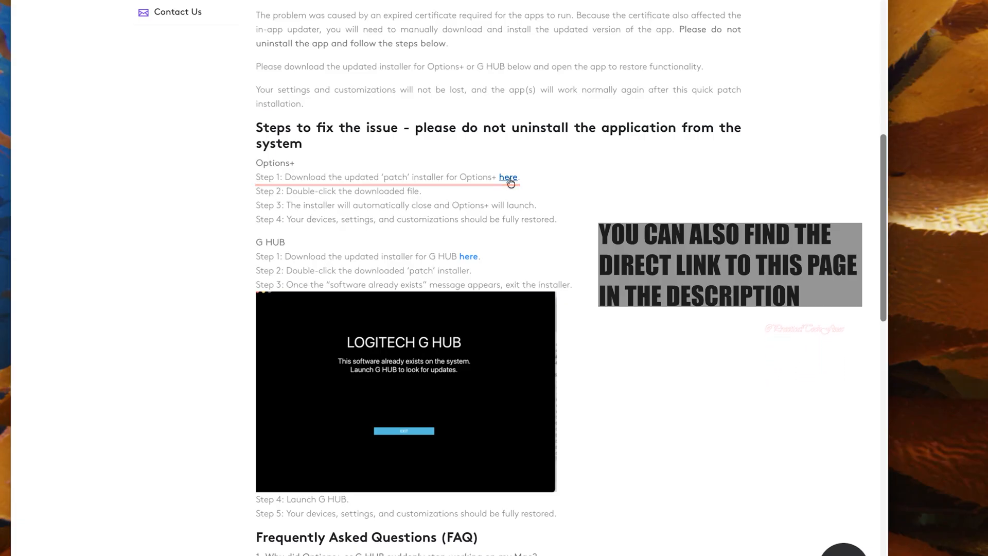
# - Download the Options+ patch installer, allowing downloads from support.logi.com
pyautogui.click(507, 177)
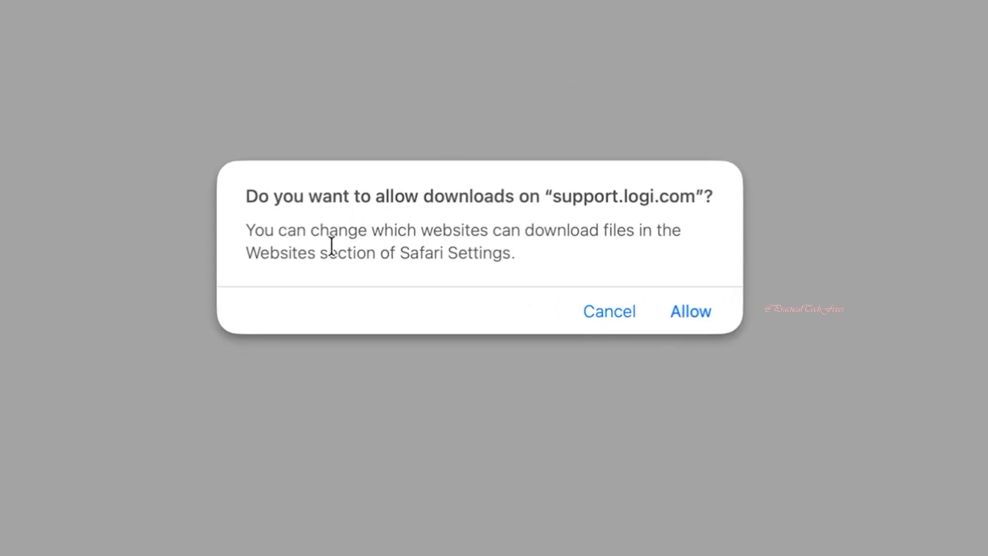
pyautogui.moveTo(625, 238)
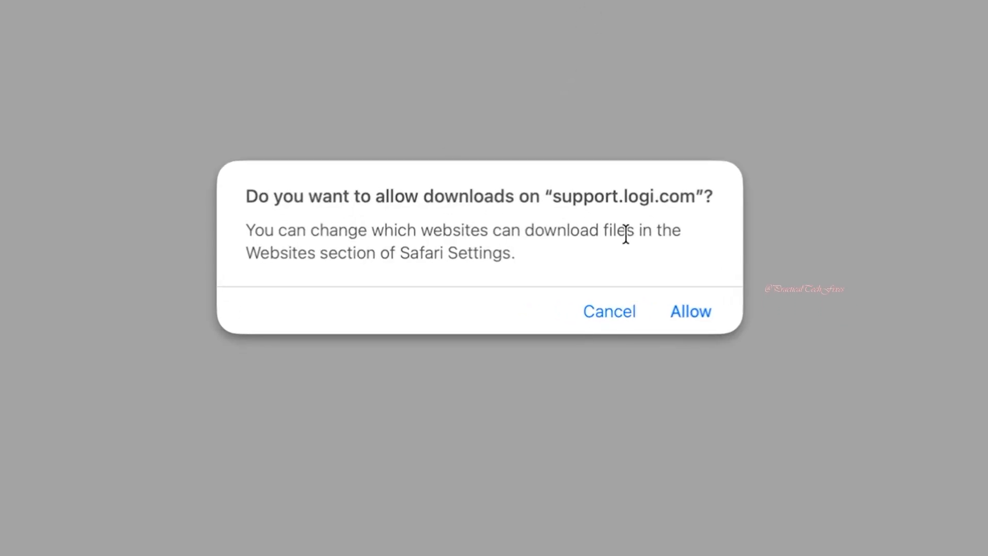
pyautogui.click(689, 311)
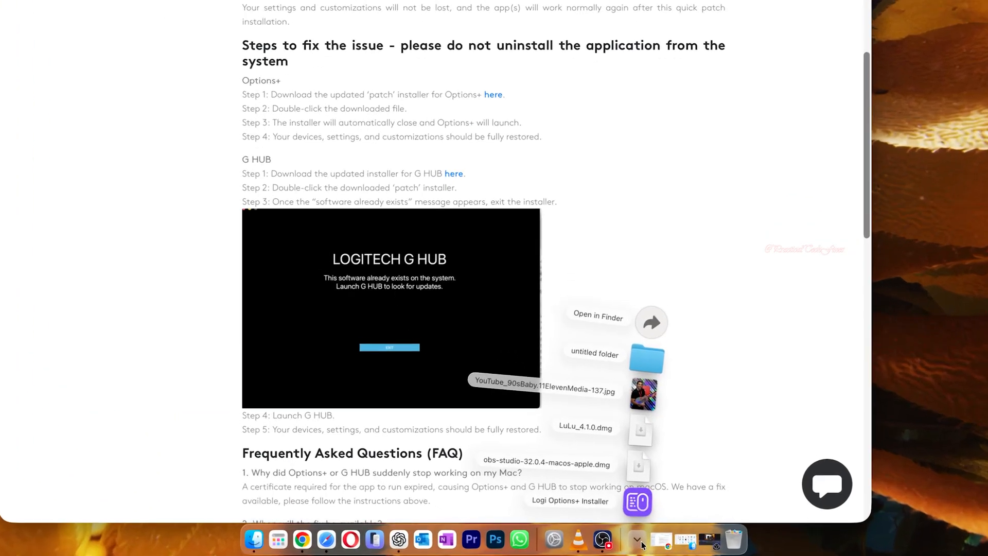
pyautogui.scroll(-3)
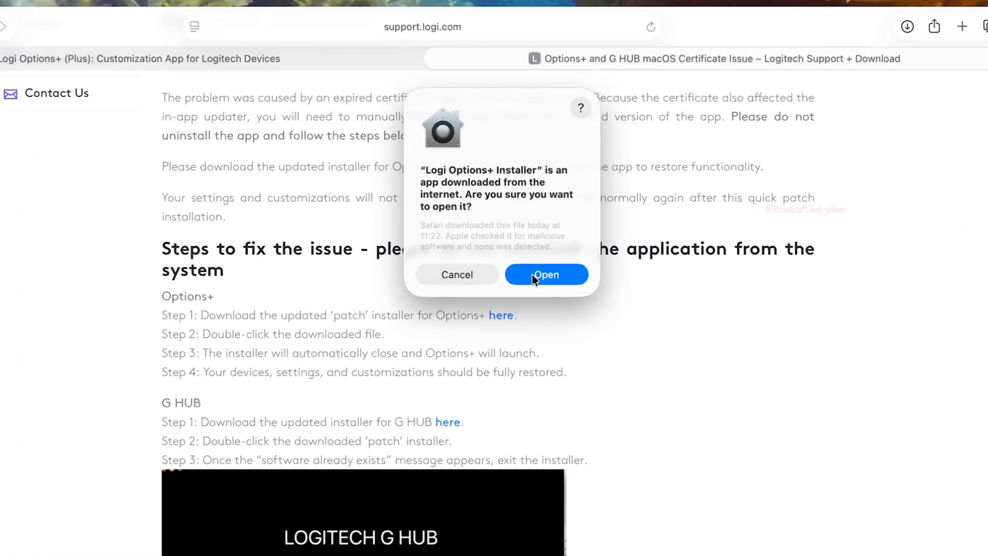
# - Confirm opening the patch installer and start INSTALL OPTIONS+
pyautogui.click(546, 274)
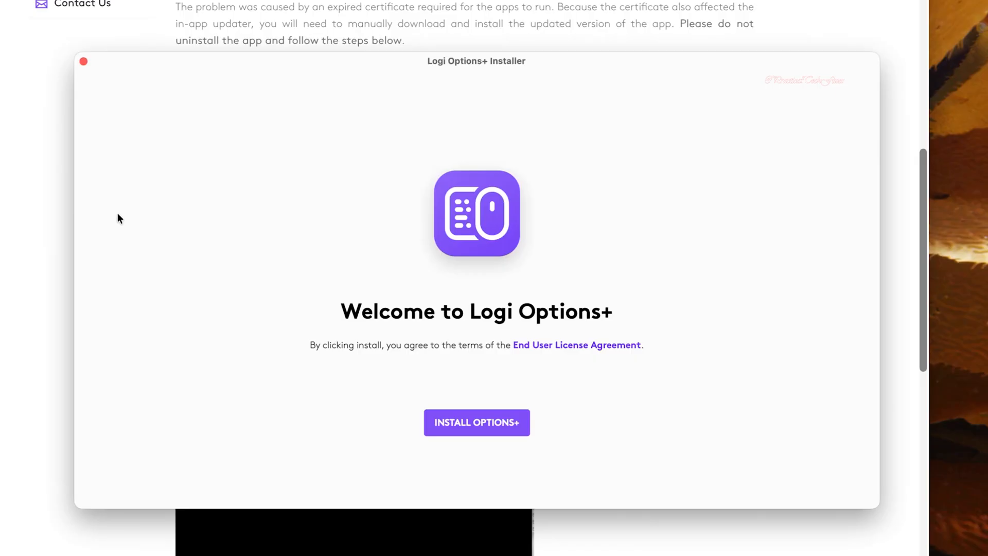
pyautogui.click(476, 422)
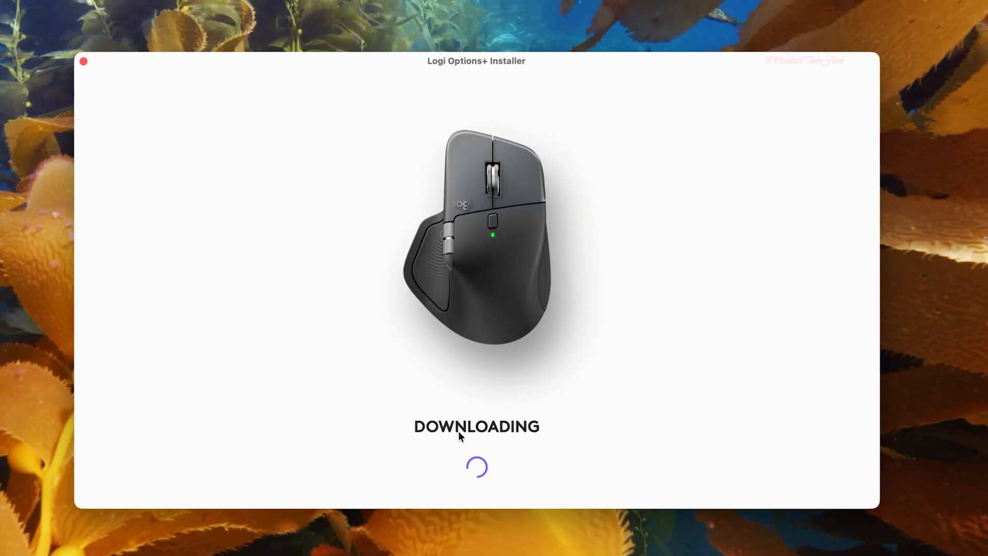
pyautogui.moveTo(335, 404)
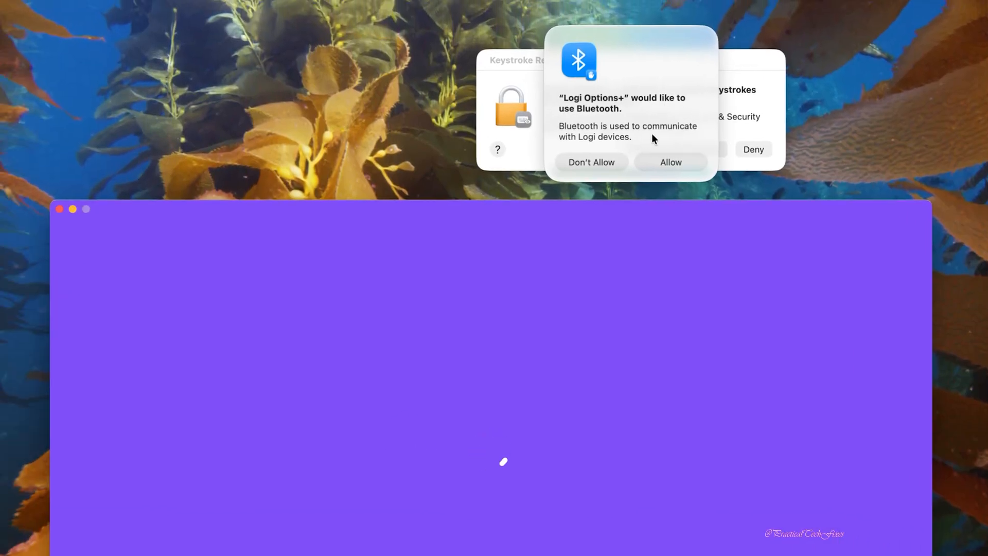
# - Allow Bluetooth access, then enable and authenticate Logi Options+ in Input Monitoring
pyautogui.click(670, 162)
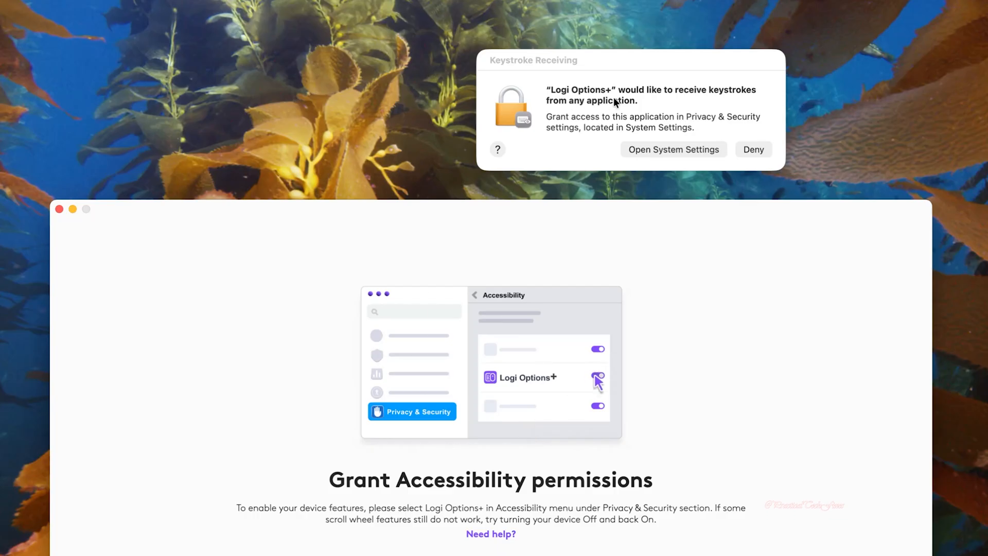
pyautogui.click(597, 377)
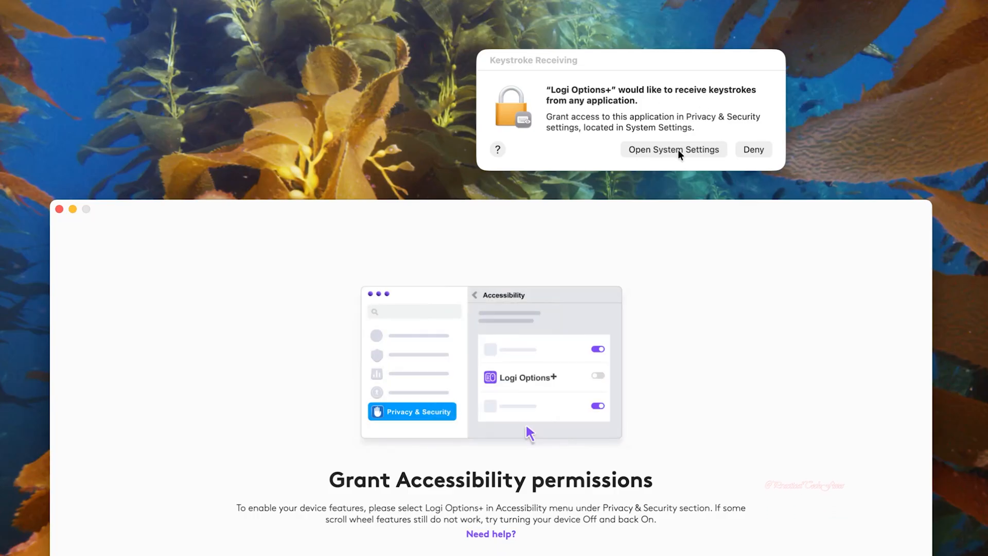
pyautogui.click(673, 149)
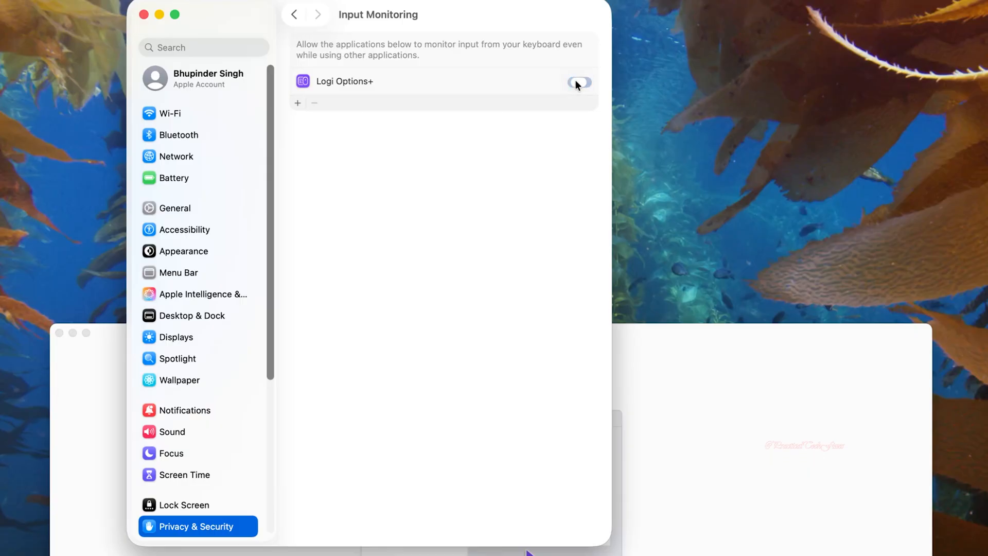
pyautogui.click(578, 82)
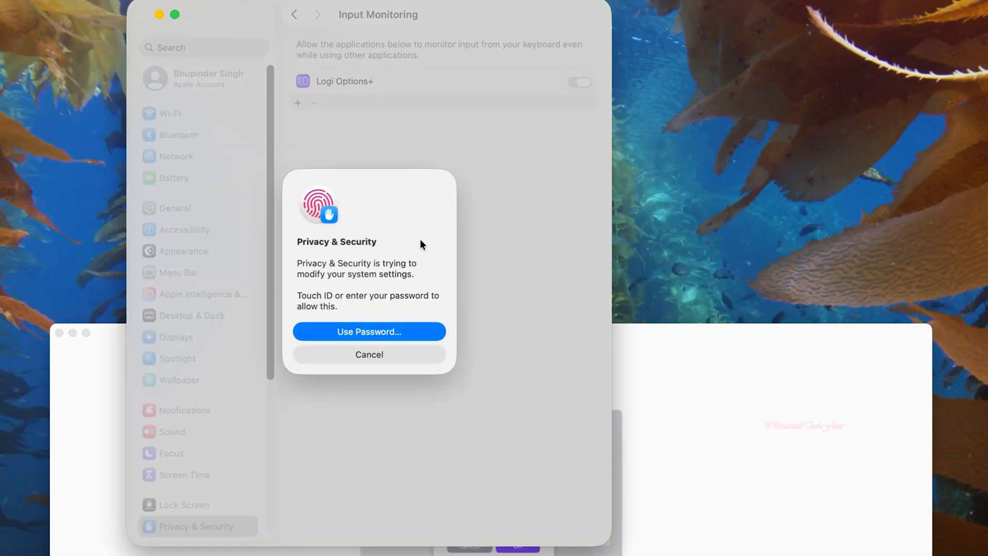
pyautogui.click(369, 332)
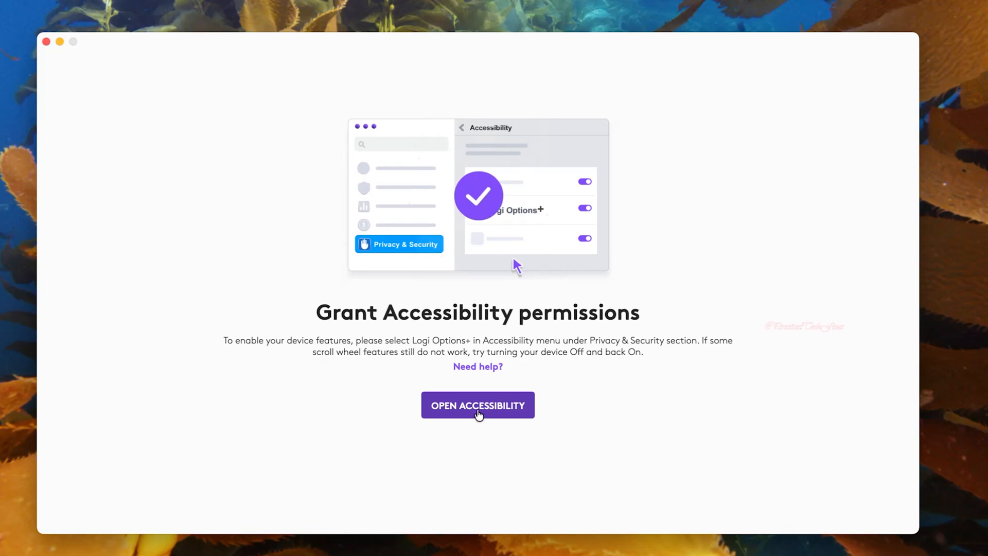
# - Switch on Logi Options+ in the Privacy & Security Accessibility list
pyautogui.click(477, 405)
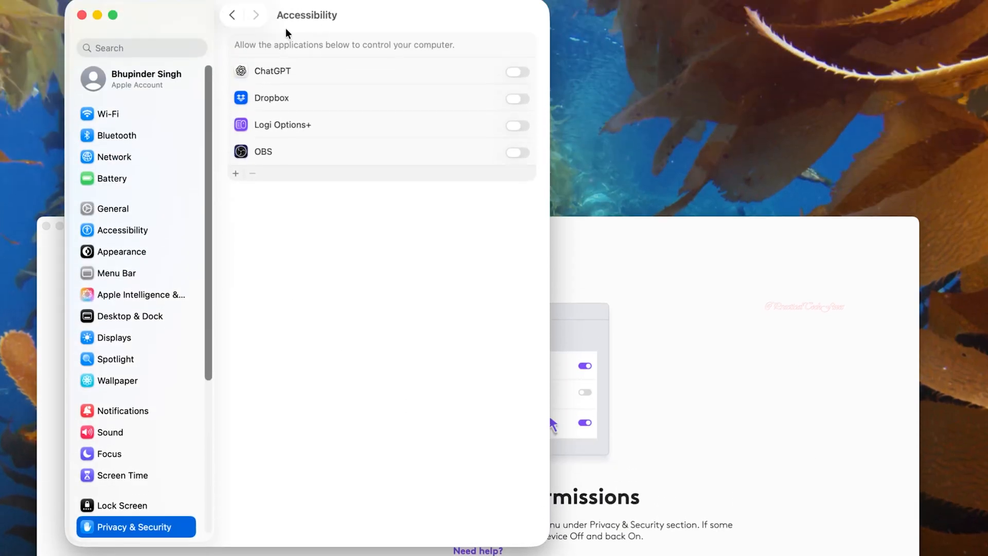
pyautogui.click(517, 124)
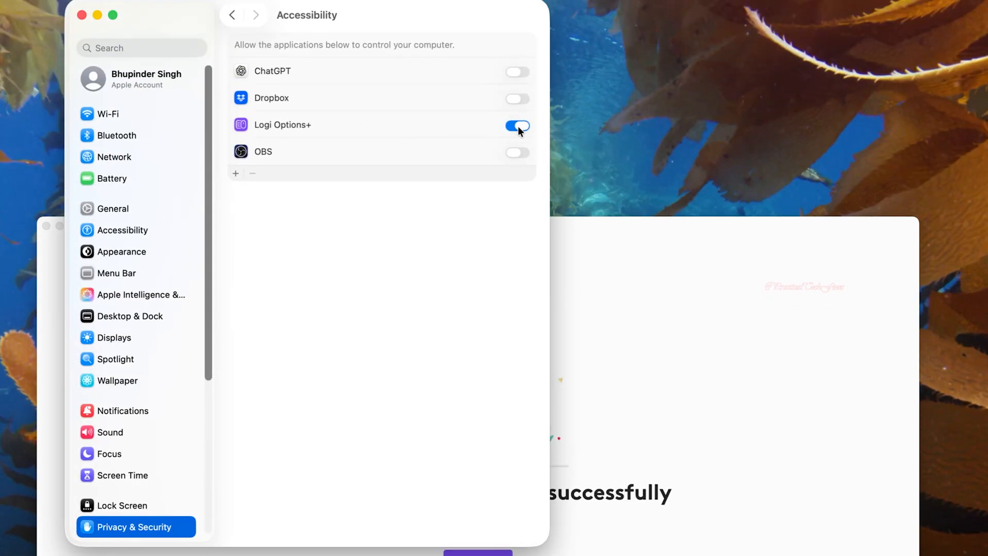
pyautogui.moveTo(462, 303)
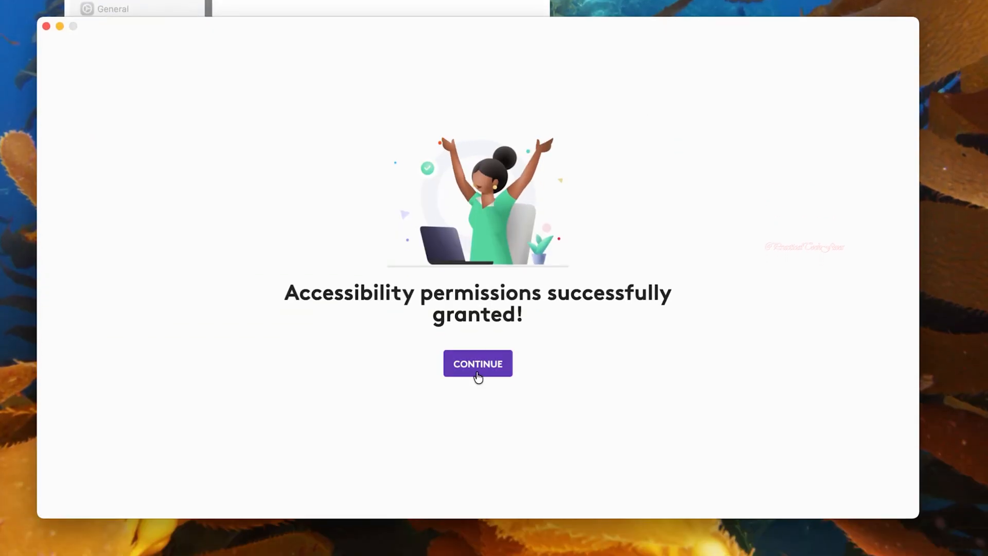
# - Continue past permissions, decline usage data sharing, and skip sign-in
pyautogui.click(477, 364)
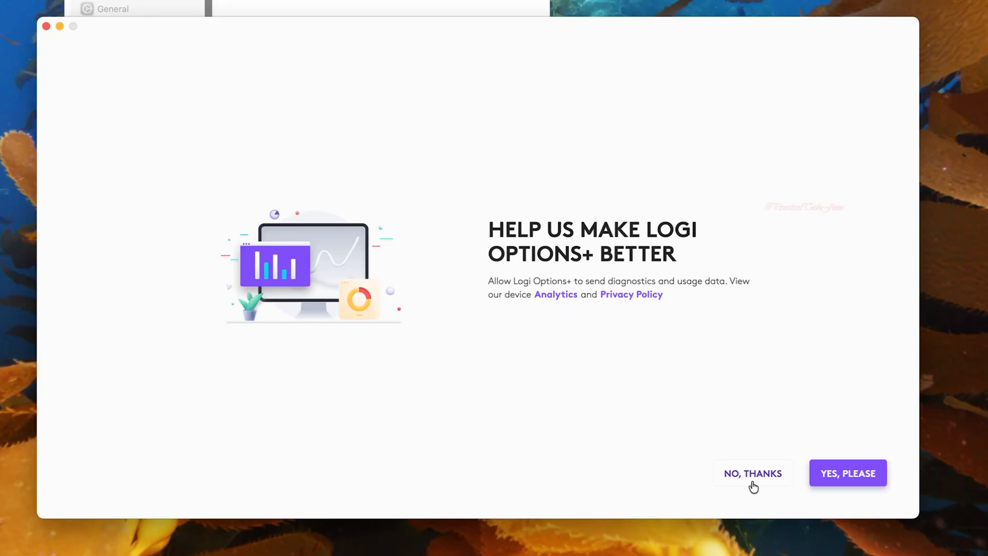
pyautogui.click(752, 474)
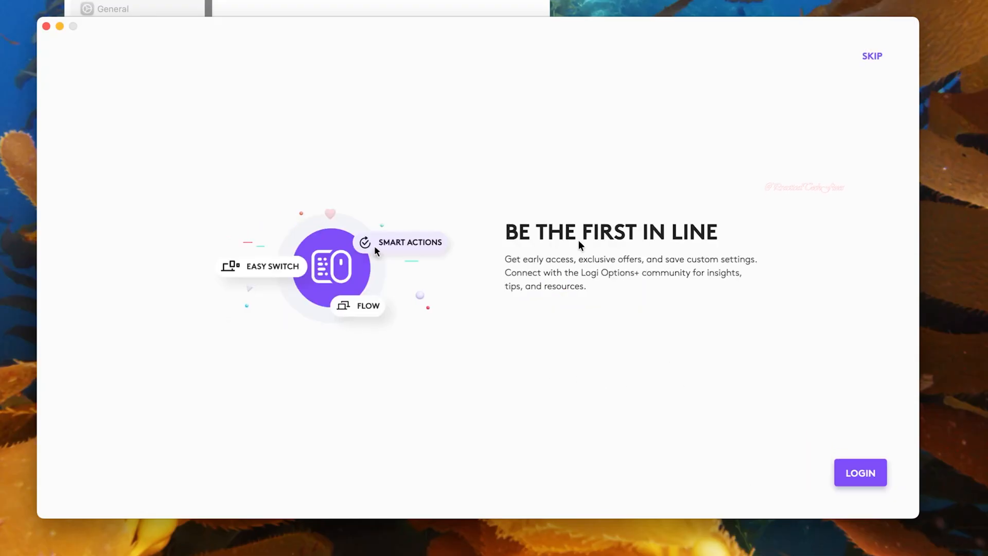
pyautogui.click(871, 55)
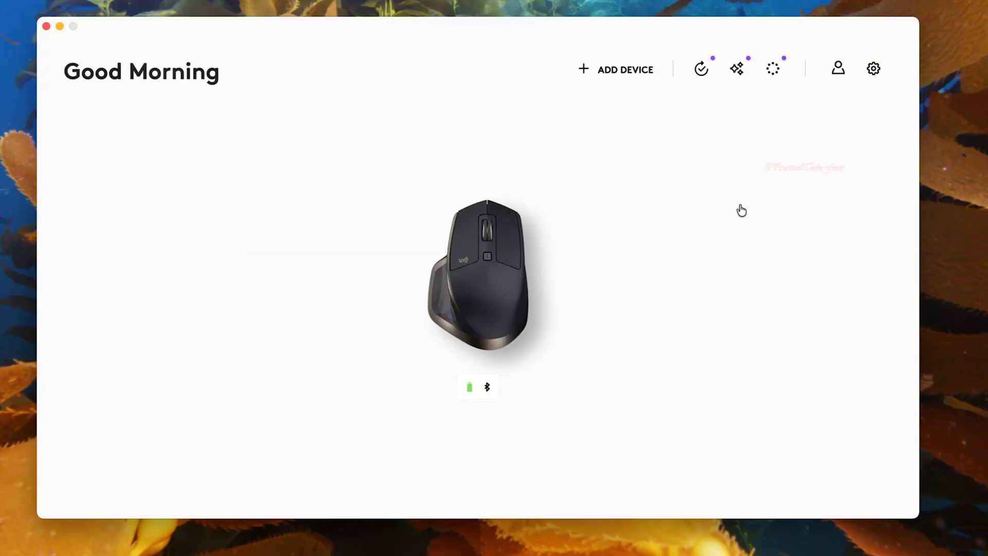
pyautogui.click(701, 68)
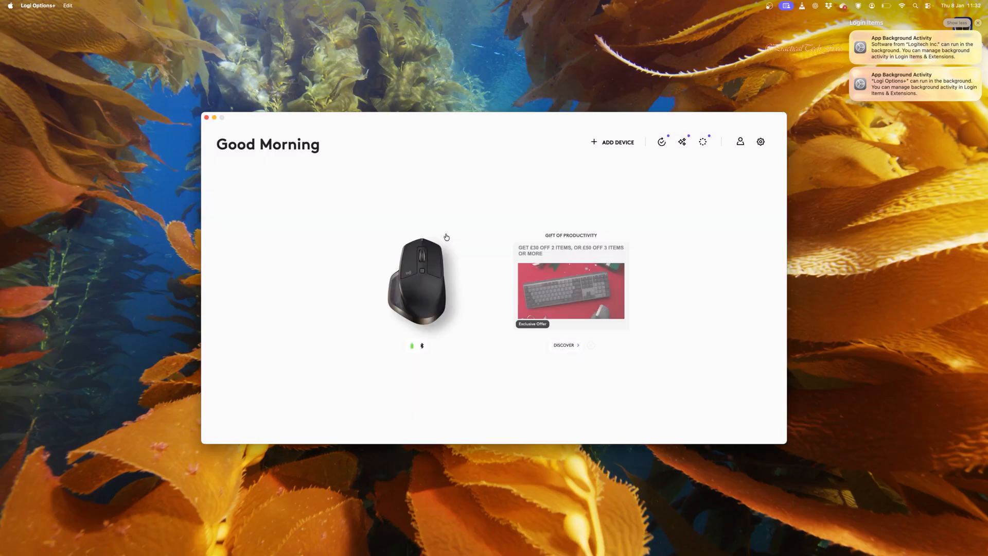
pyautogui.moveTo(449, 234)
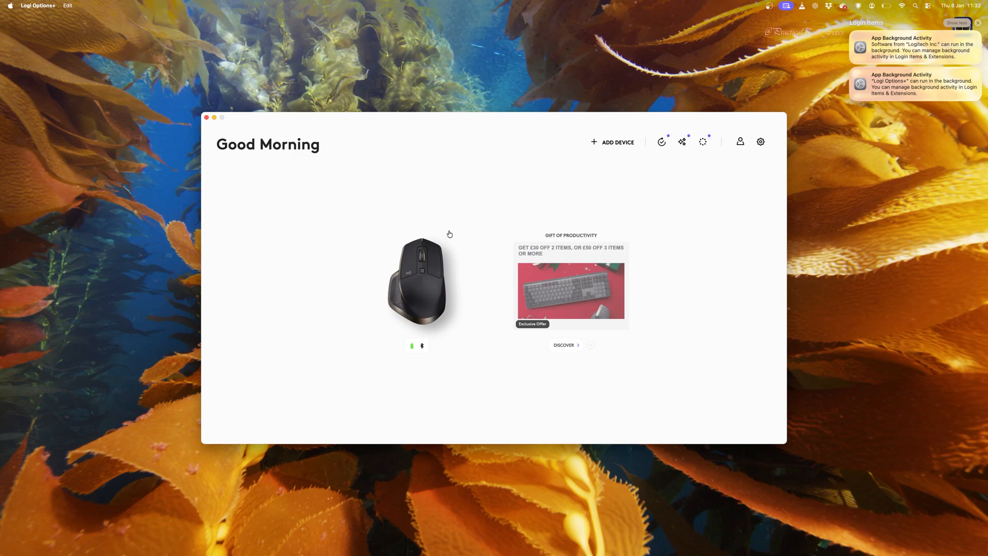